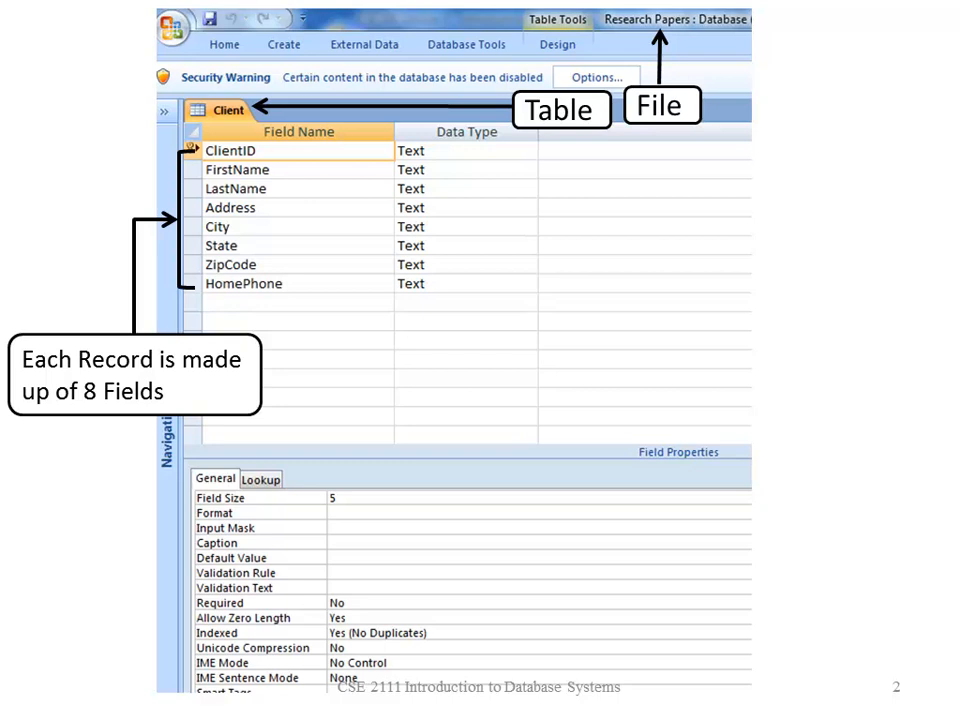
- Reveal the Data Type/Field Type callout boxing the Data Type column
{"action": "left_click", "coordinate": [468, 378]}
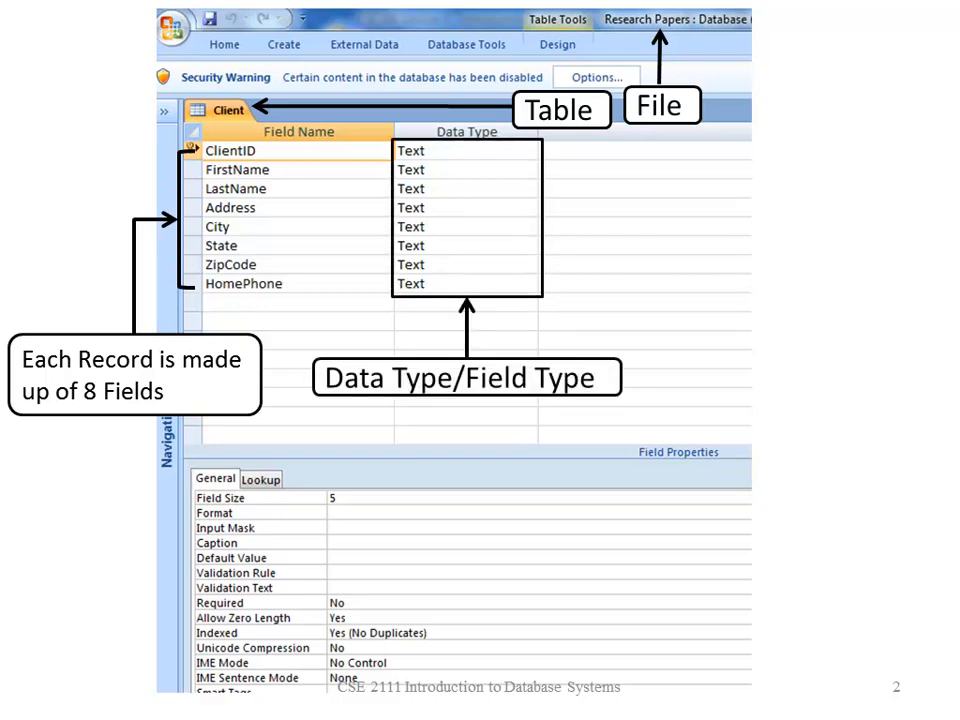